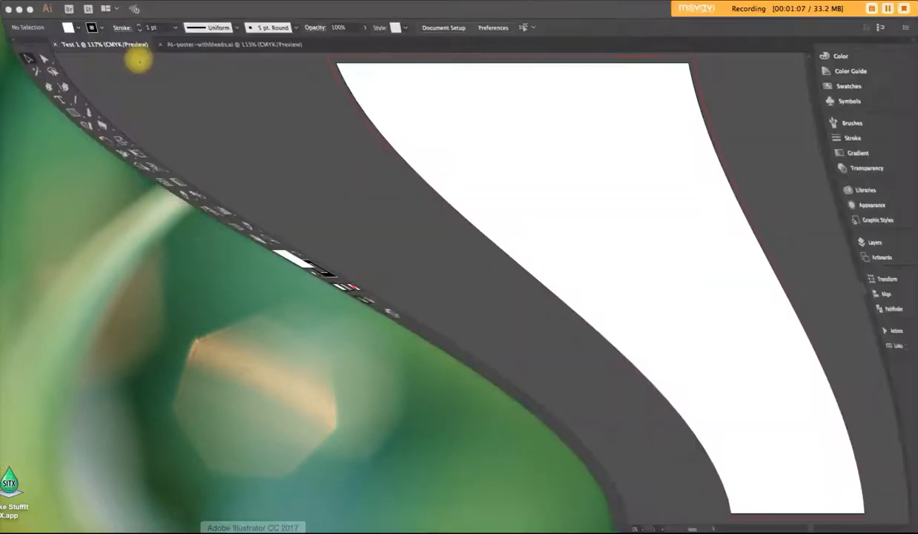
# Step: Open Illustrator's File menu
pyautogui.click(75, 6)
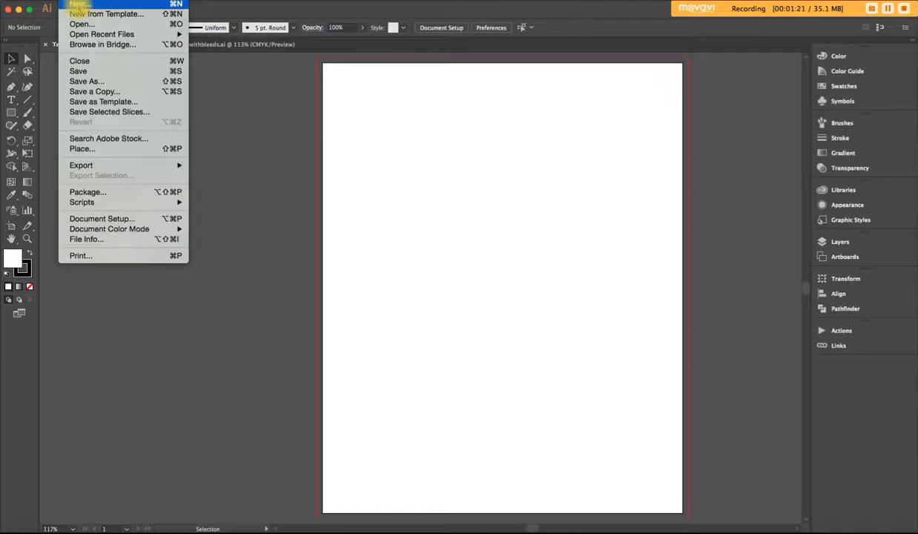
# Step: Start a new document from the Letter print preset (612 × 792 pt)
pyautogui.click(79, 5)
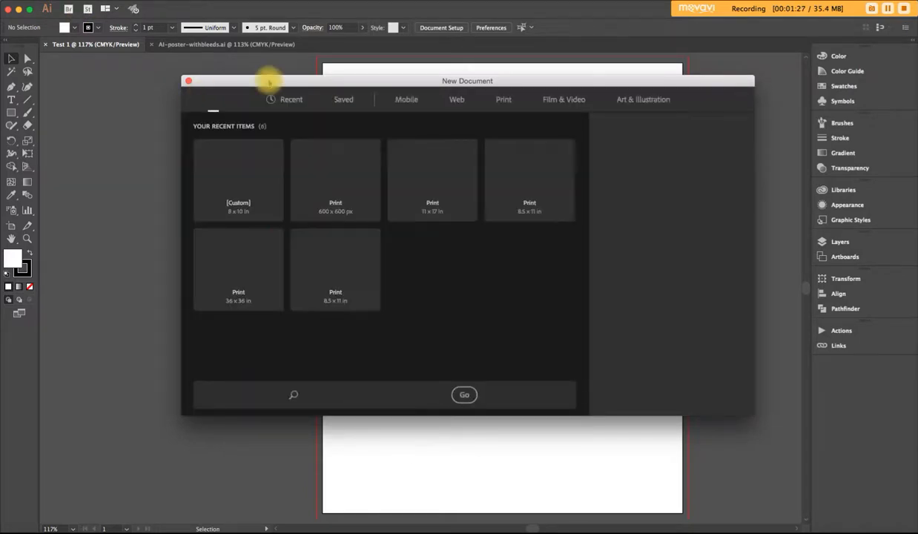
pyautogui.click(238, 177)
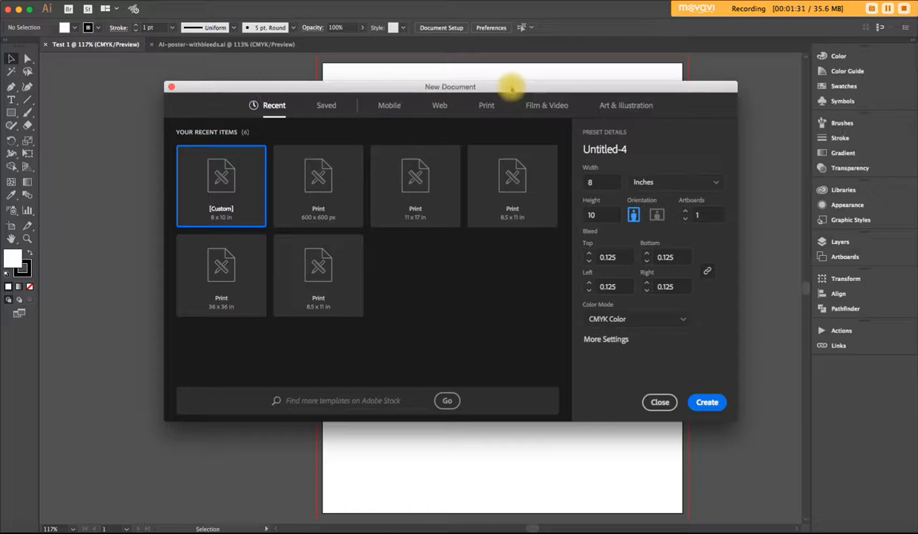
pyautogui.click(486, 105)
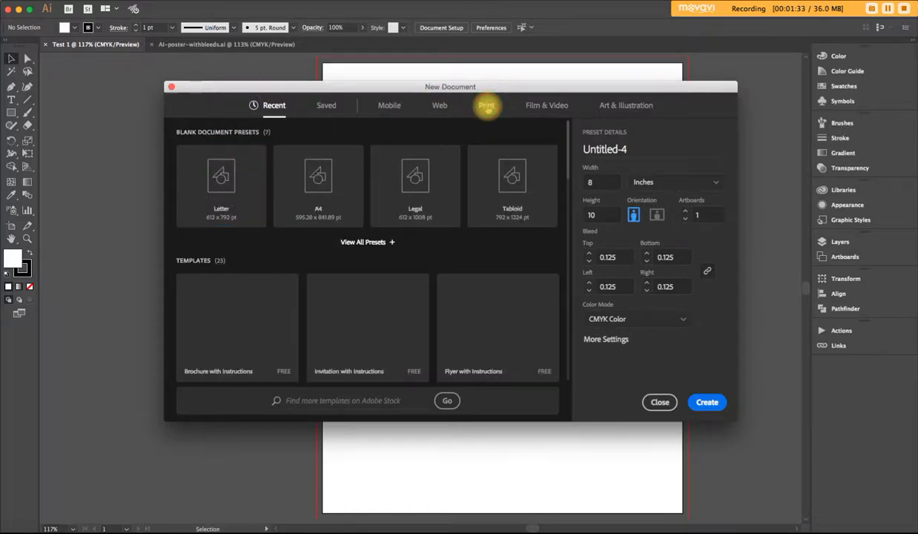
pyautogui.click(486, 105)
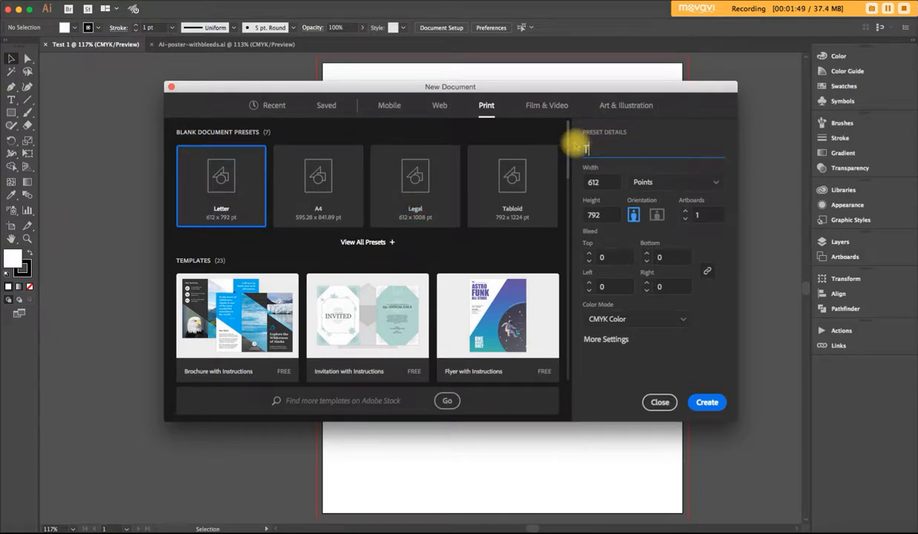
# Step: Name the document 'Test 900' and size it 8 × 10 inches in portrait
pyautogui.write('Test 90')
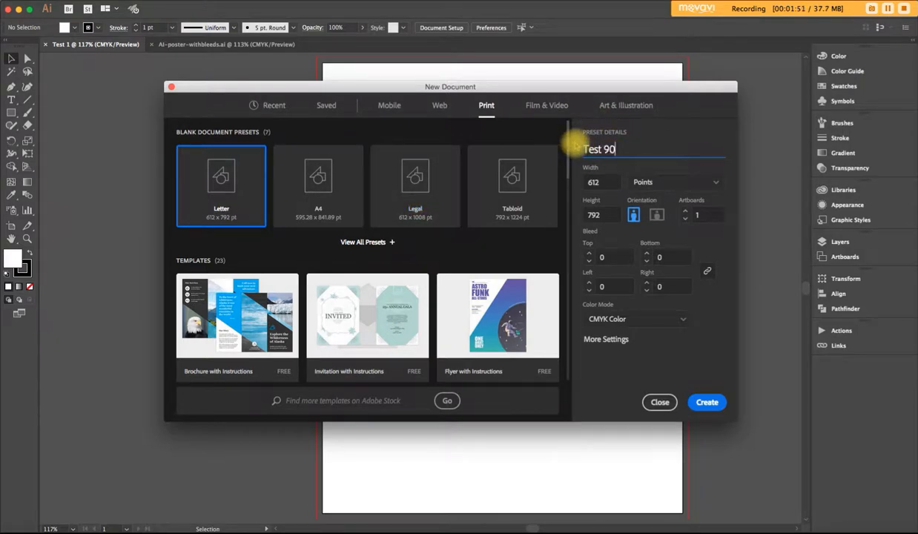
pyautogui.write('0')
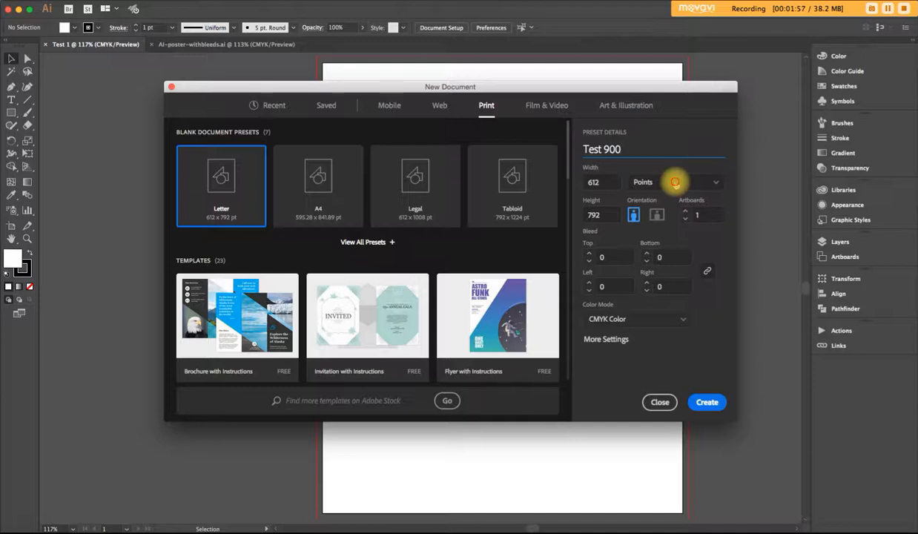
pyautogui.click(675, 181)
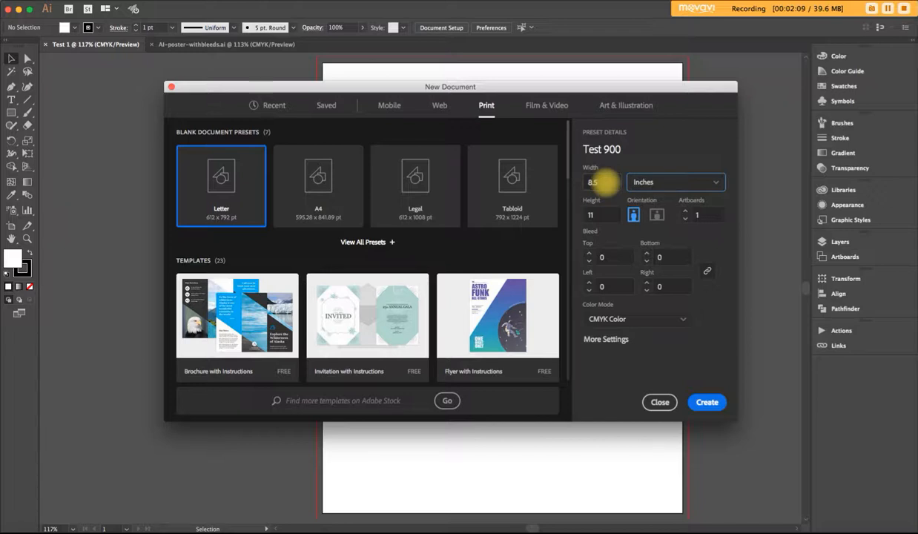
pyautogui.click(601, 182)
pyautogui.write('8')
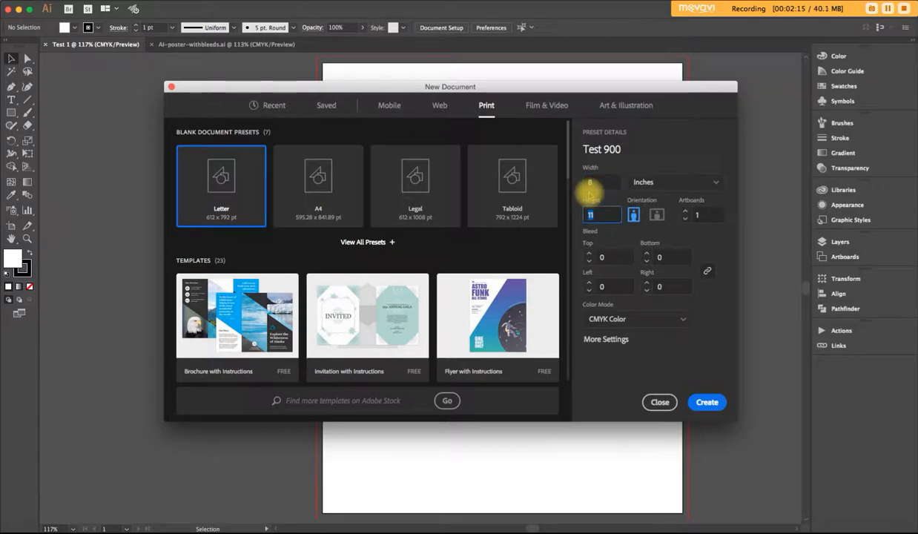
pyautogui.write('0')
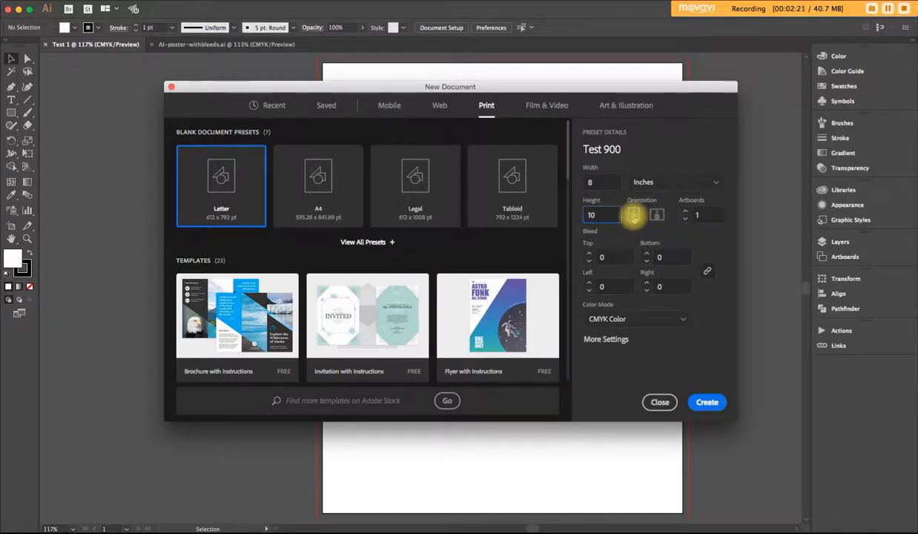
pyautogui.click(632, 215)
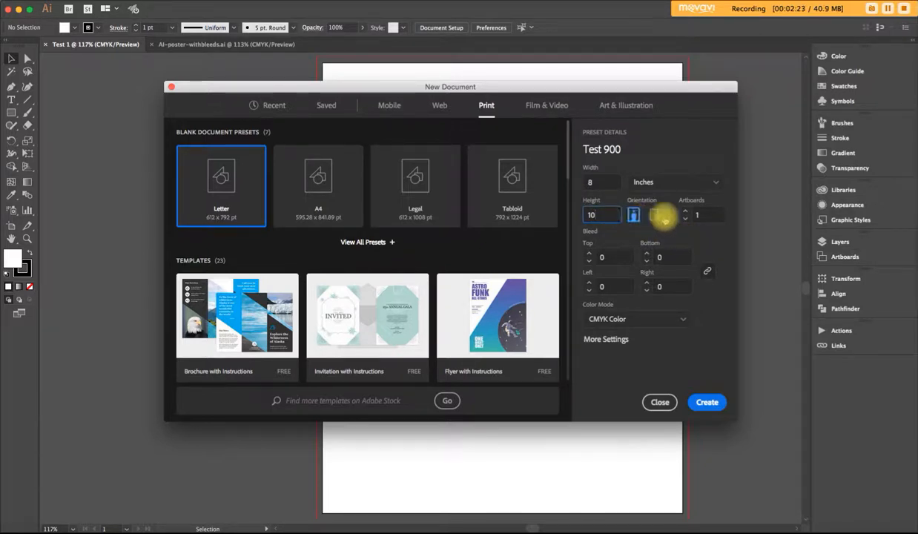
pyautogui.click(656, 214)
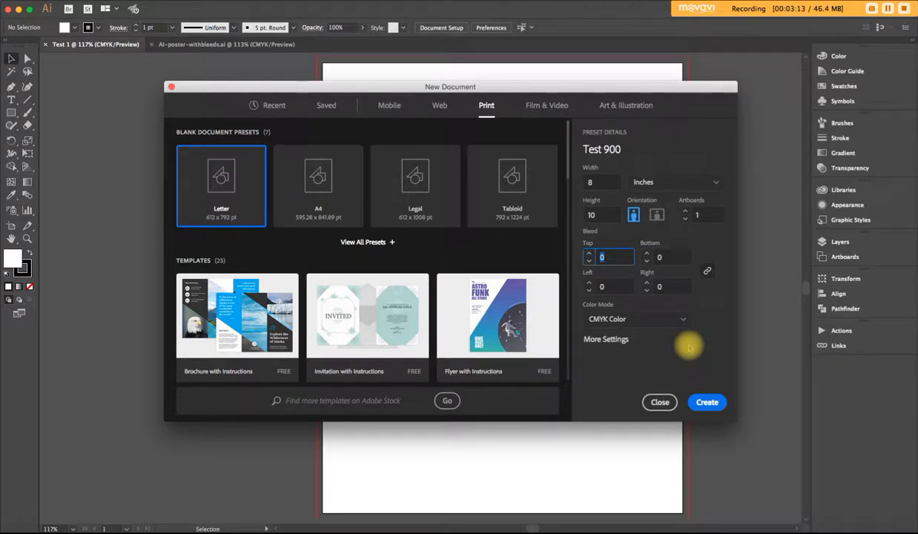
# Step: Enter a .125 in bleed for all four sides and confirm CMYK Color mode
pyautogui.write('1')
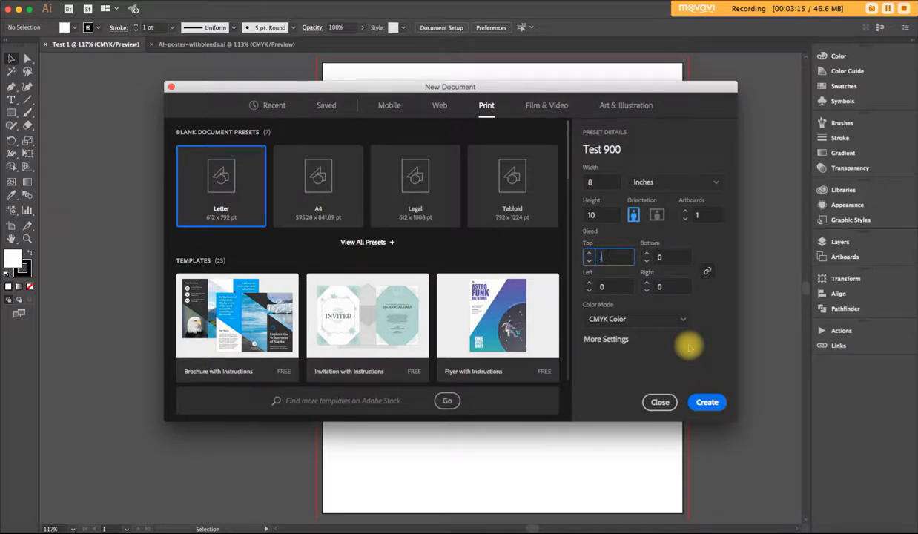
pyautogui.write('.125')
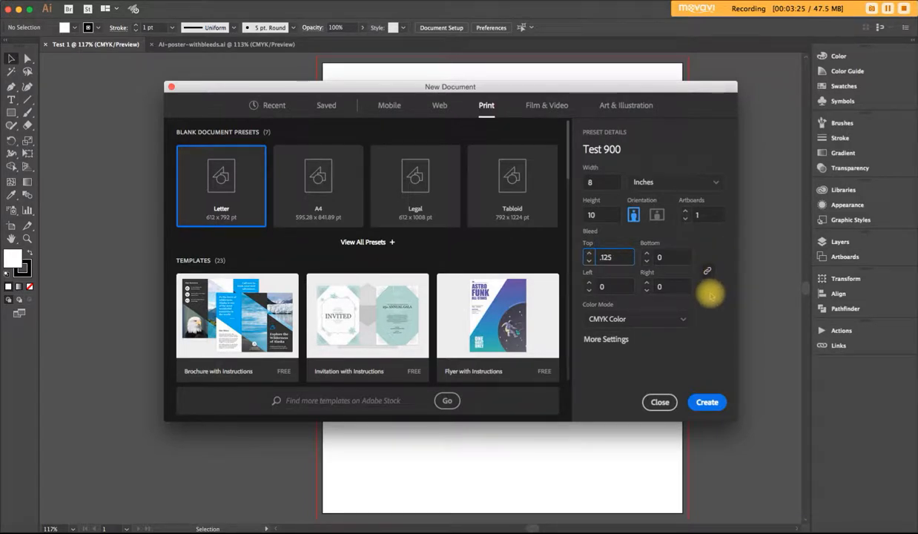
pyautogui.moveTo(711, 304)
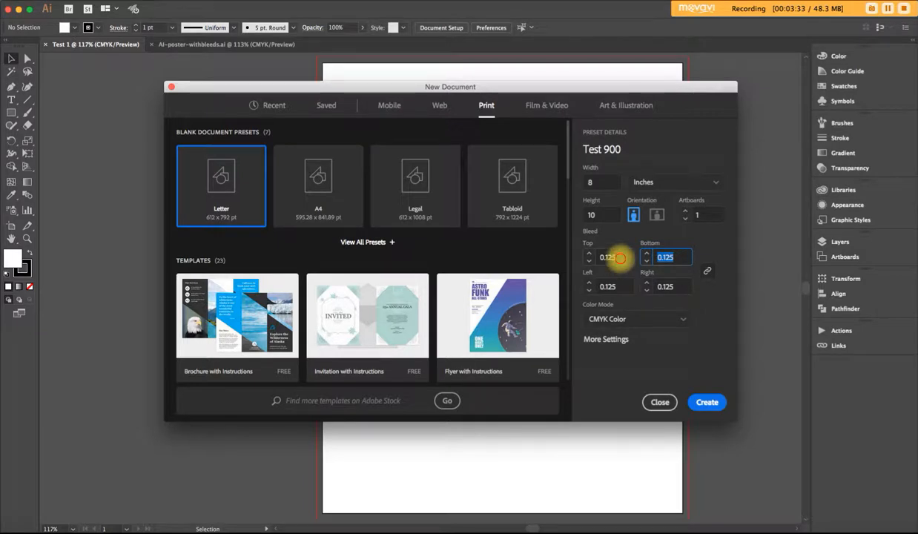
pyautogui.click(607, 256)
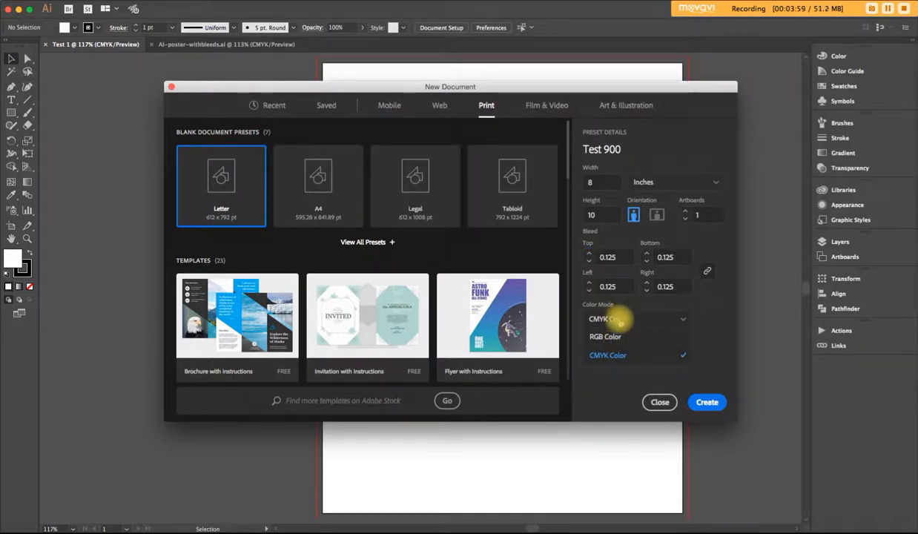
pyautogui.click(607, 354)
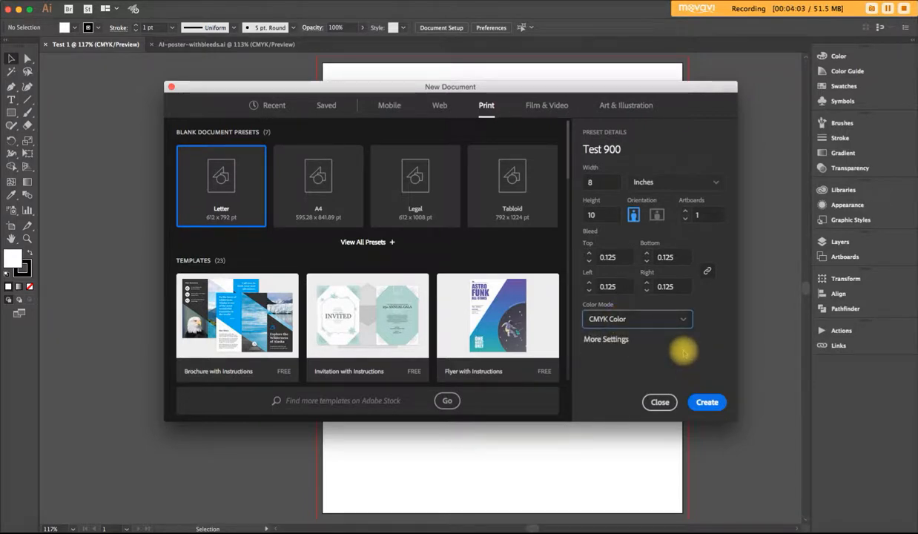
pyautogui.moveTo(685, 354)
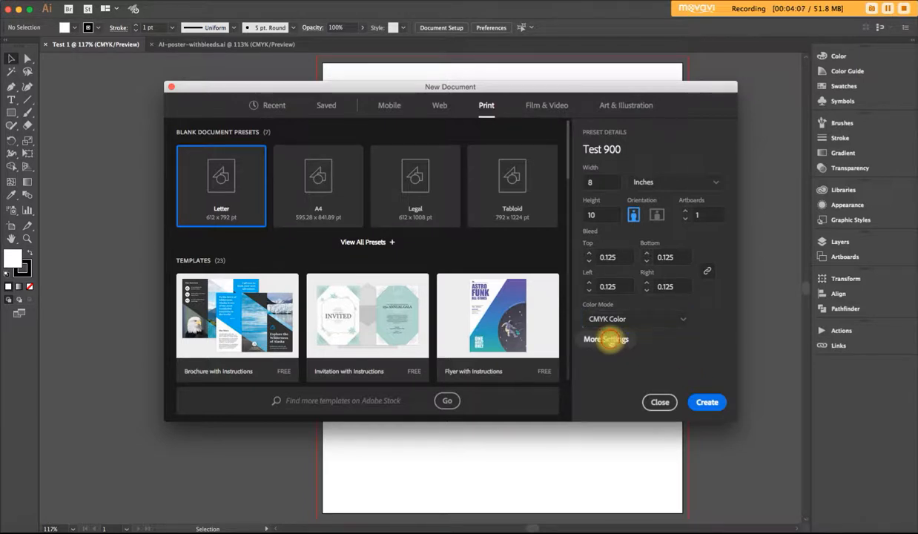
# Step: In More Settings, change the artboard count and keep Raster Effects at High (300 ppi)
pyautogui.click(606, 339)
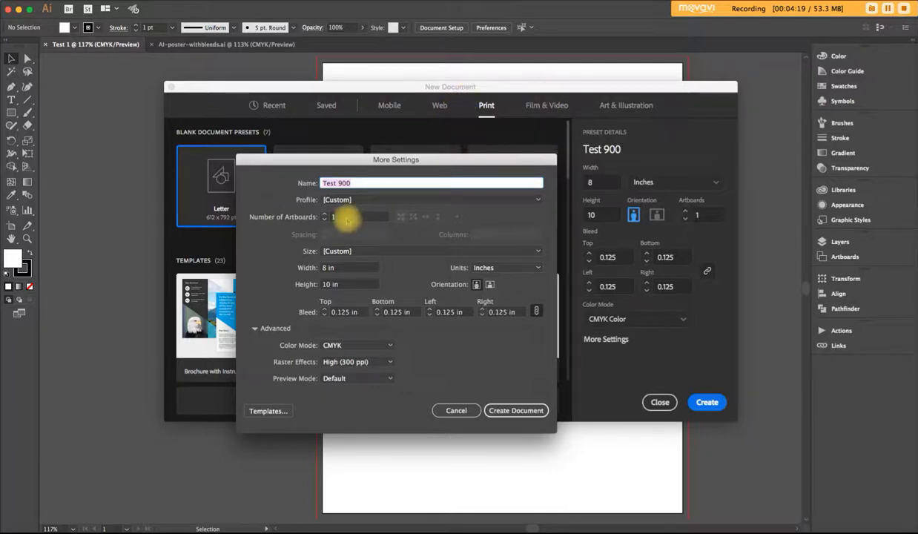
pyautogui.click(360, 215)
pyautogui.write('2')
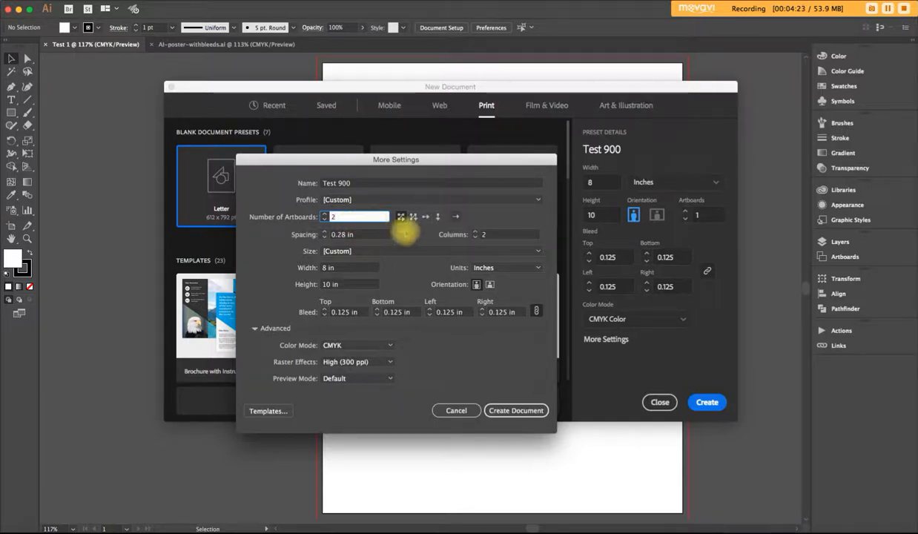
pyautogui.moveTo(413, 217)
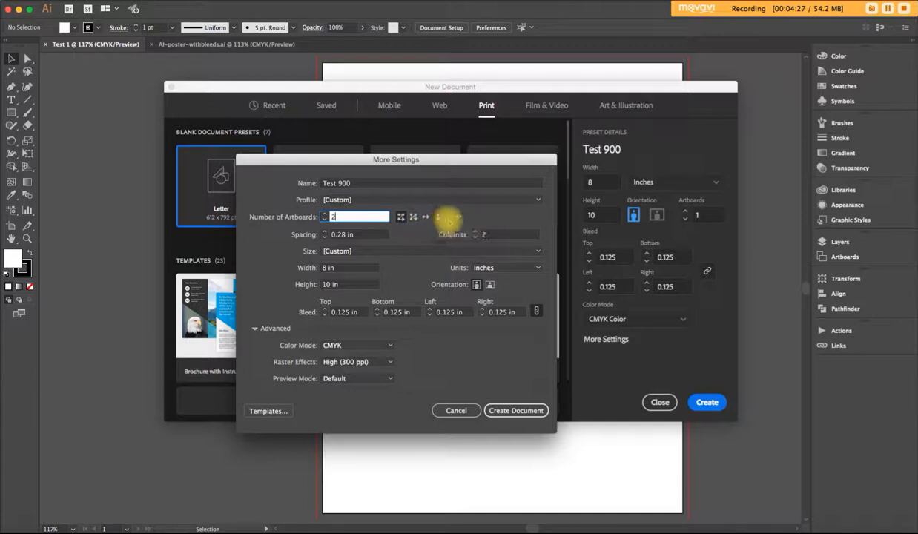
pyautogui.moveTo(436, 216)
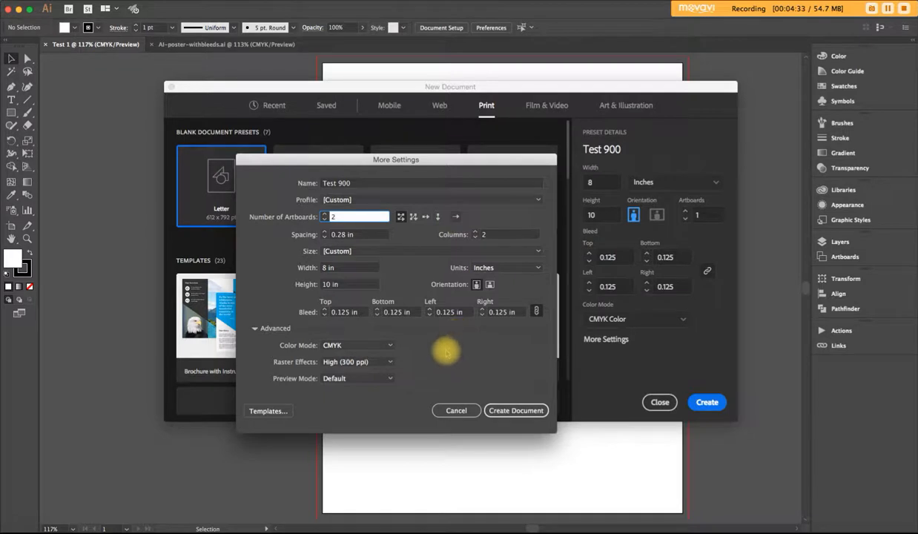
pyautogui.moveTo(374, 363)
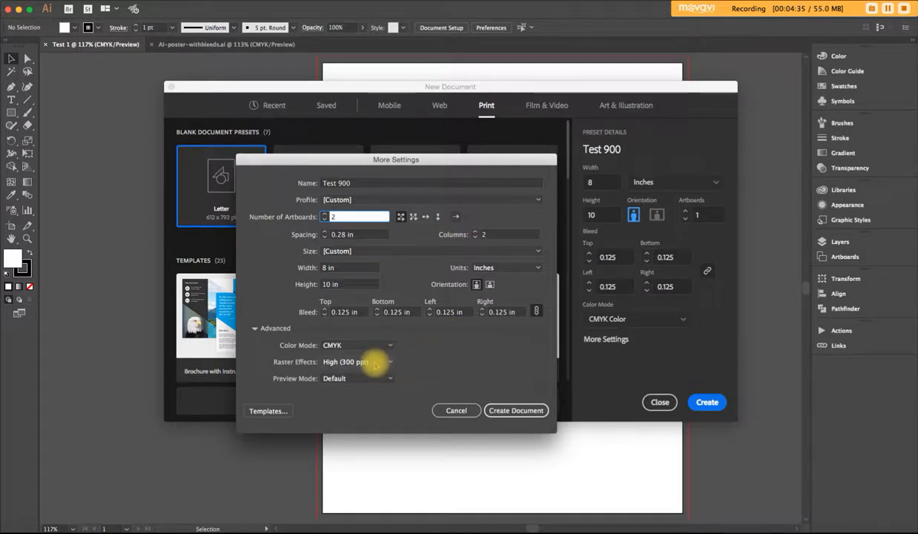
pyautogui.click(357, 362)
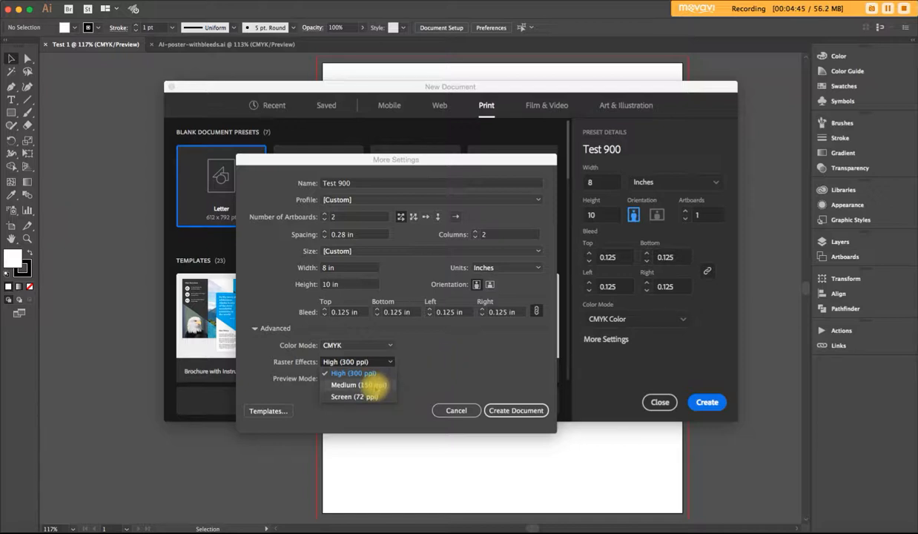
pyautogui.click(353, 372)
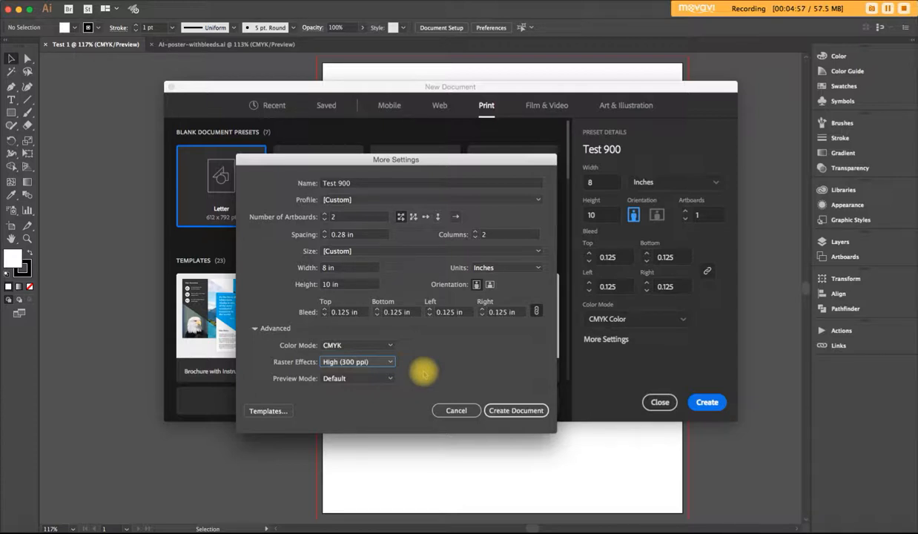
pyautogui.moveTo(450, 205)
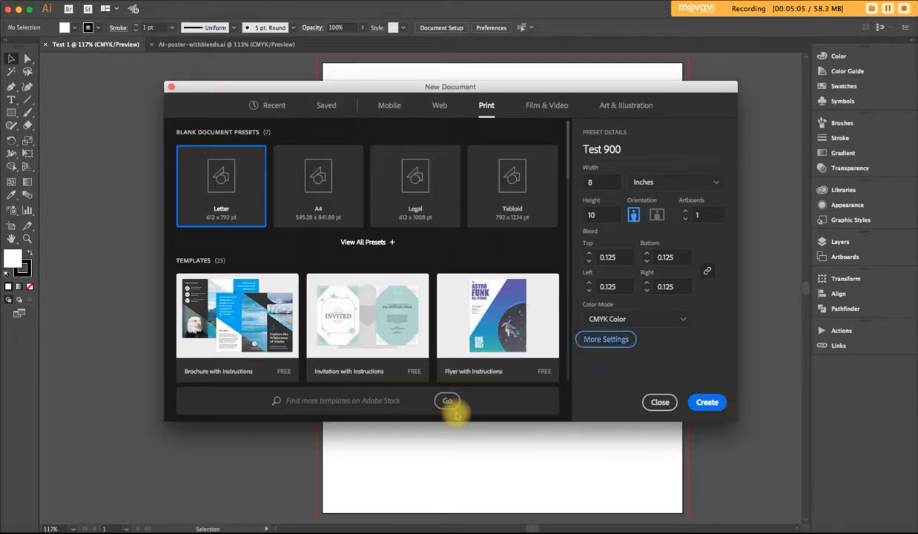
pyautogui.moveTo(645, 378)
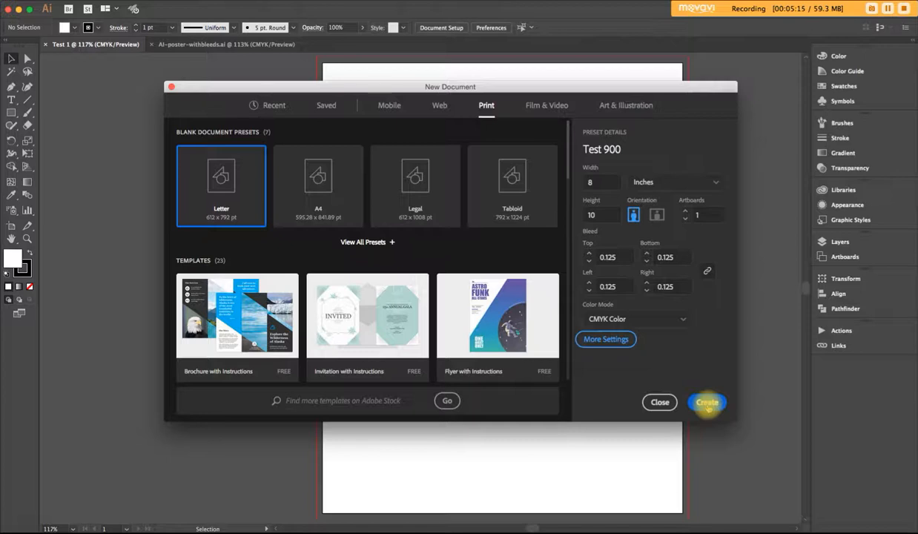
# Step: Create the Test 900 document
pyautogui.click(705, 402)
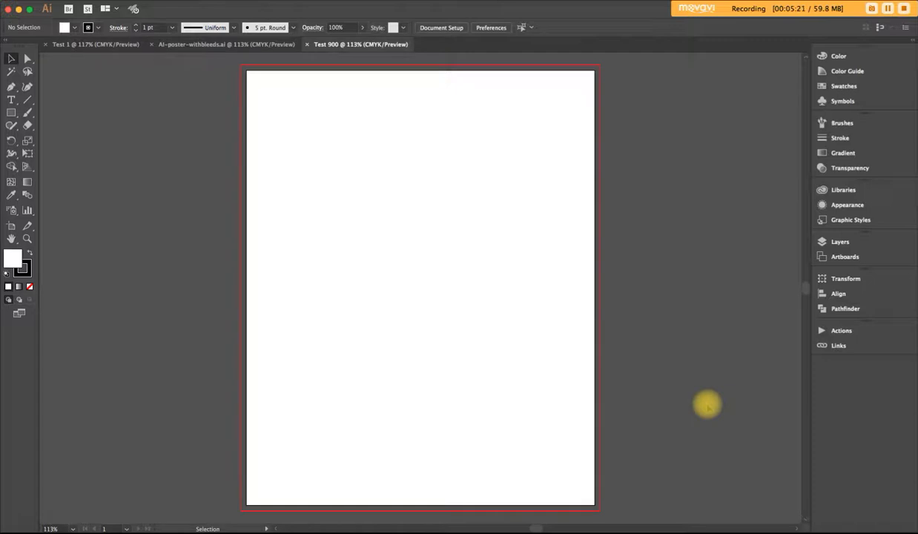
pyautogui.moveTo(726, 234)
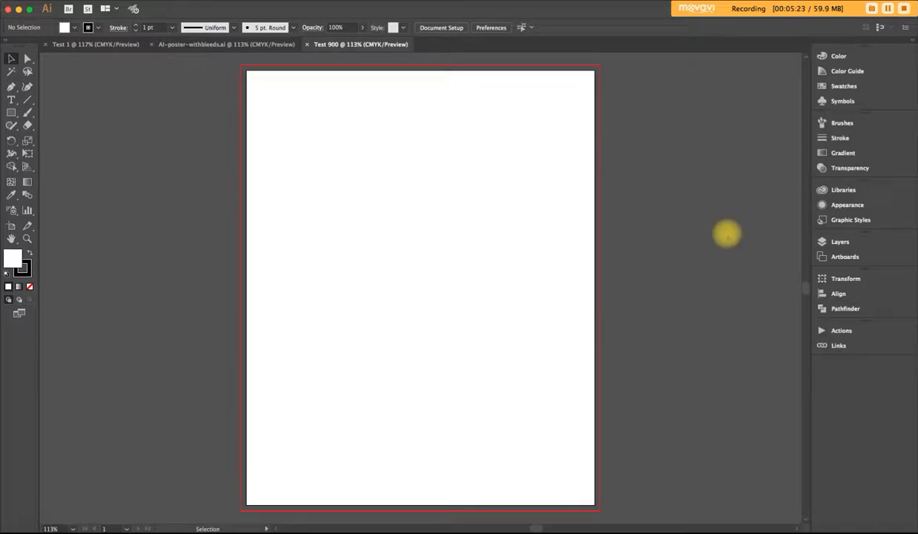
pyautogui.moveTo(183, 154)
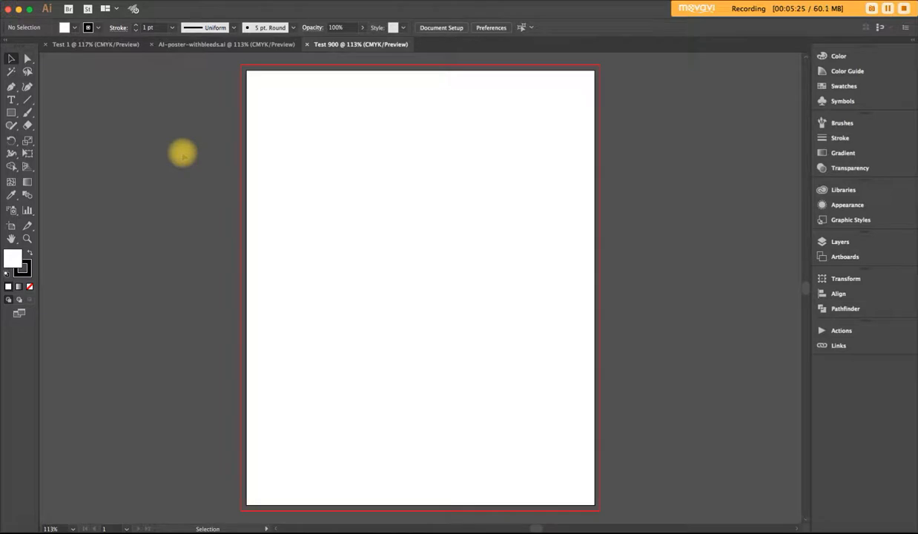
pyautogui.moveTo(355, 65)
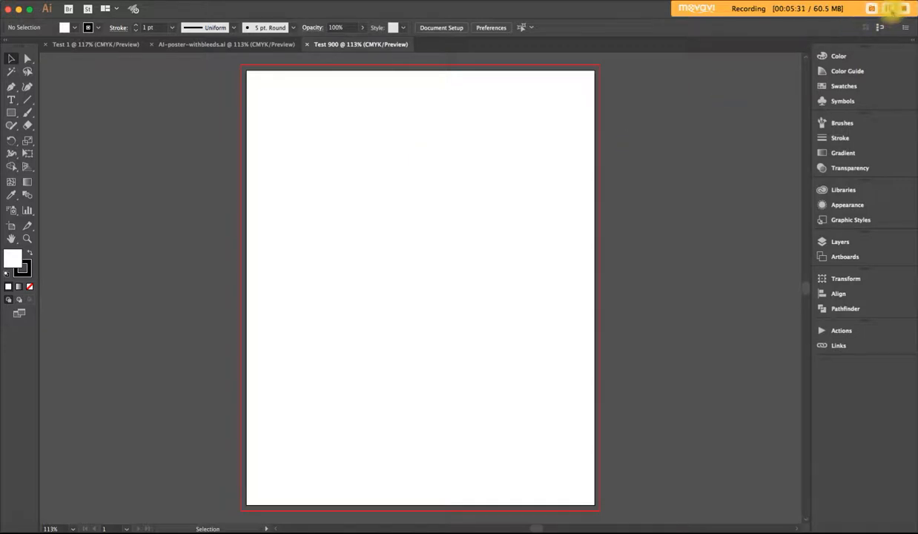
# Step: Switch to the AI-poster-withbleeds.ai tab to view the Belmont poster
pyautogui.click(193, 45)
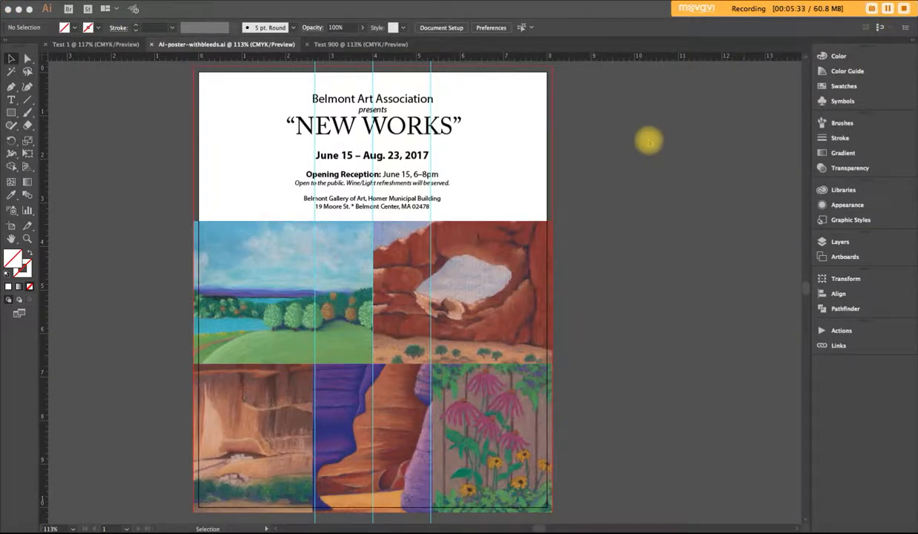
pyautogui.moveTo(634, 136)
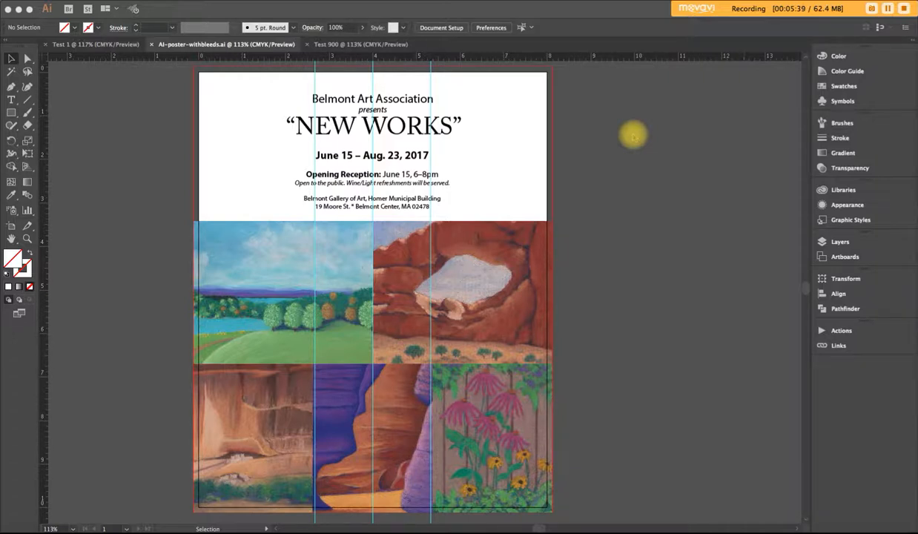
pyautogui.moveTo(655, 134)
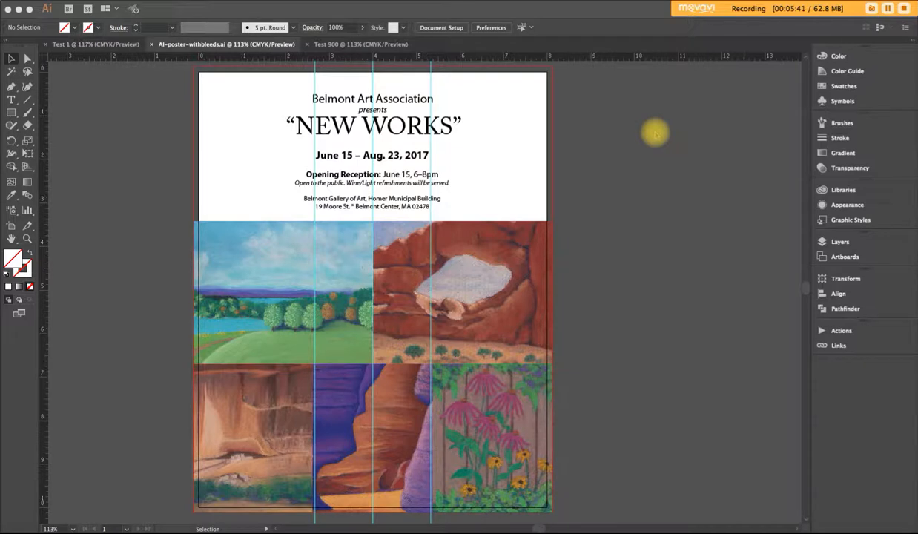
pyautogui.moveTo(653, 132)
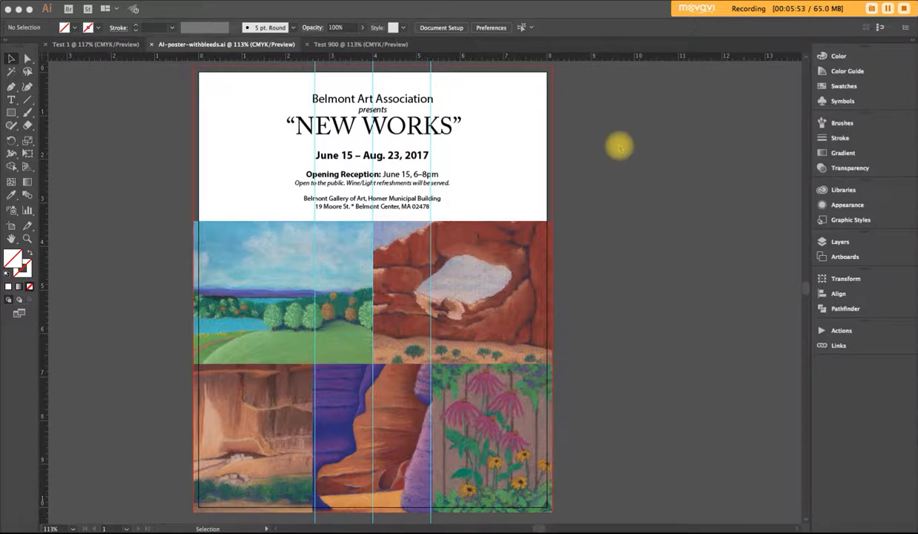
pyautogui.moveTo(232, 112)
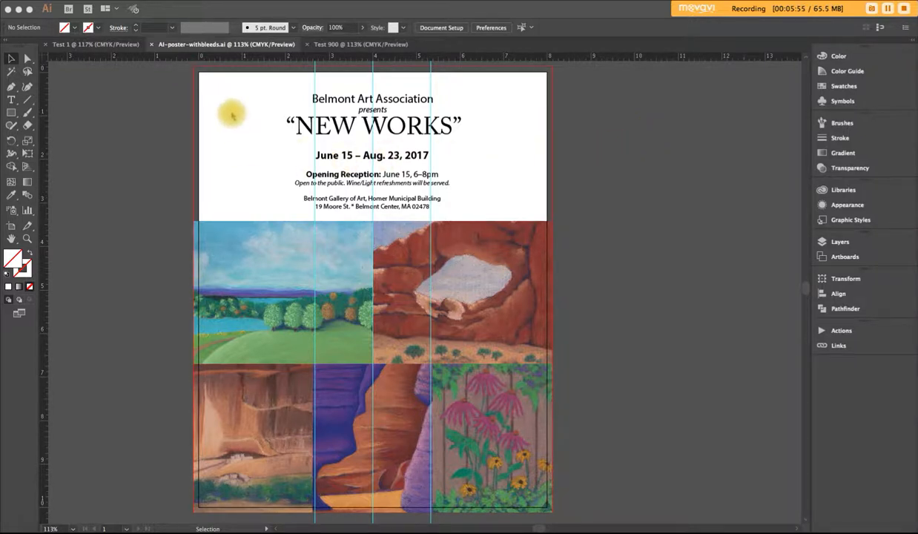
pyautogui.moveTo(232, 172)
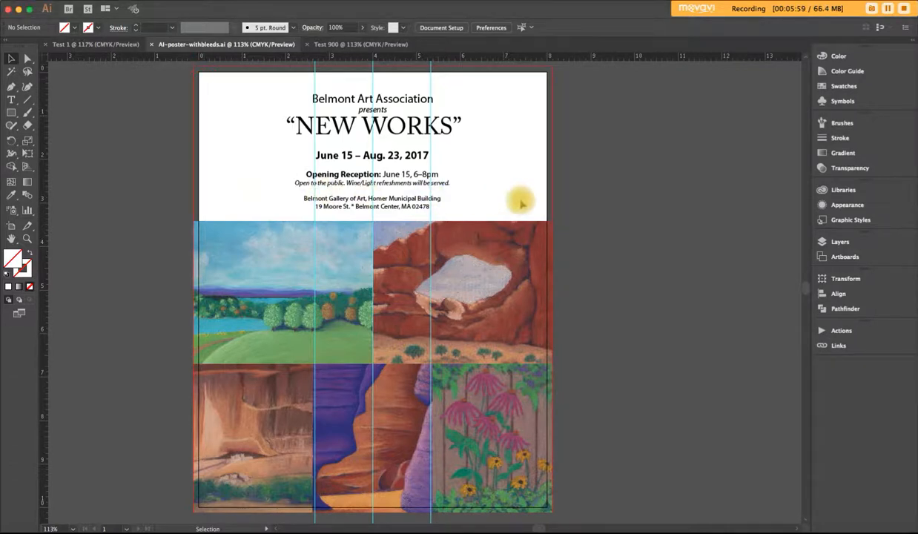
pyautogui.moveTo(518, 173)
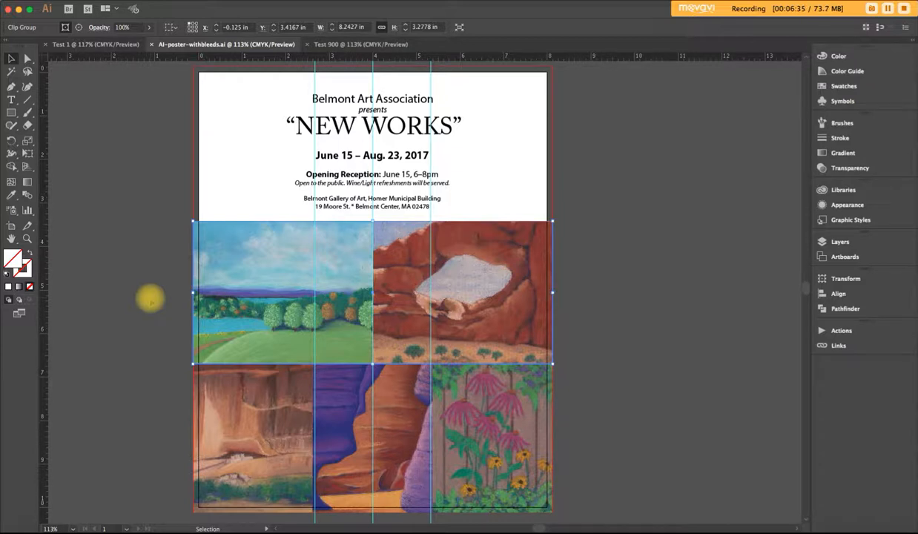
pyautogui.moveTo(162, 441)
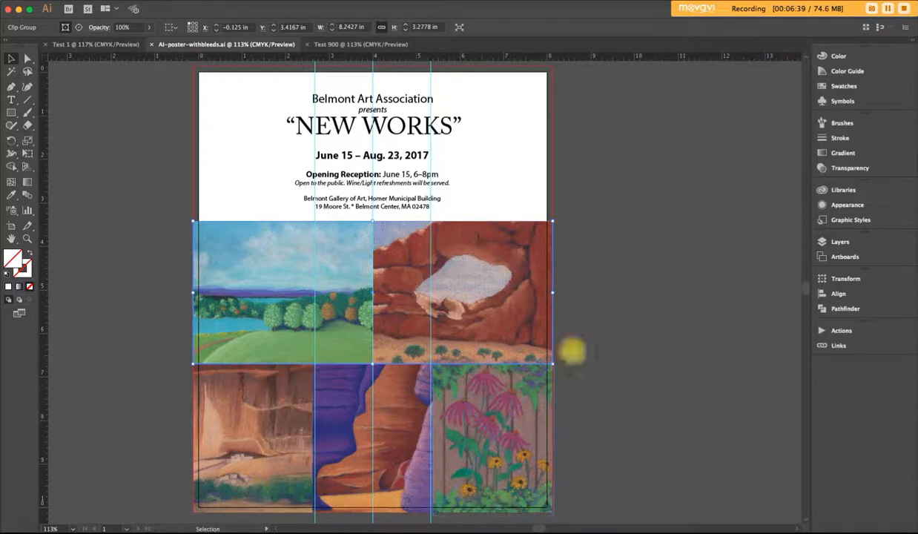
pyautogui.moveTo(571, 286)
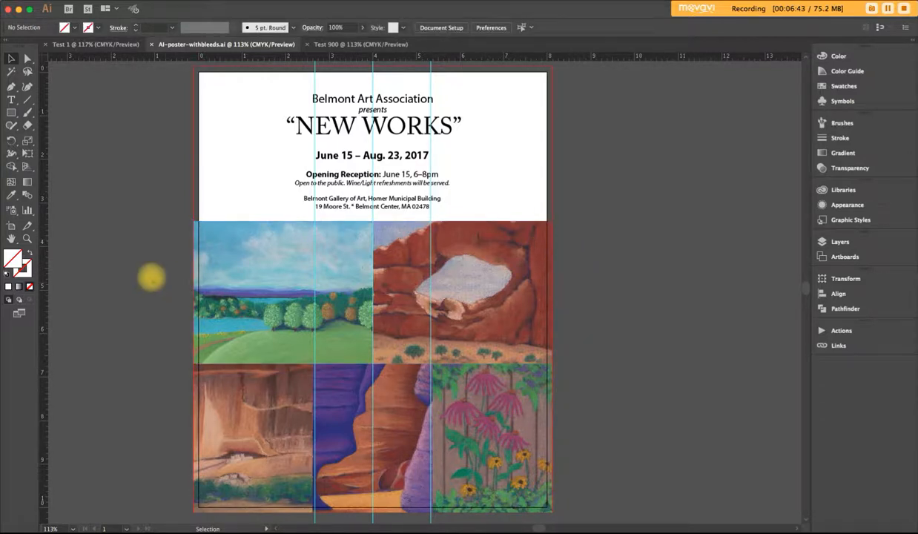
pyautogui.moveTo(133, 274)
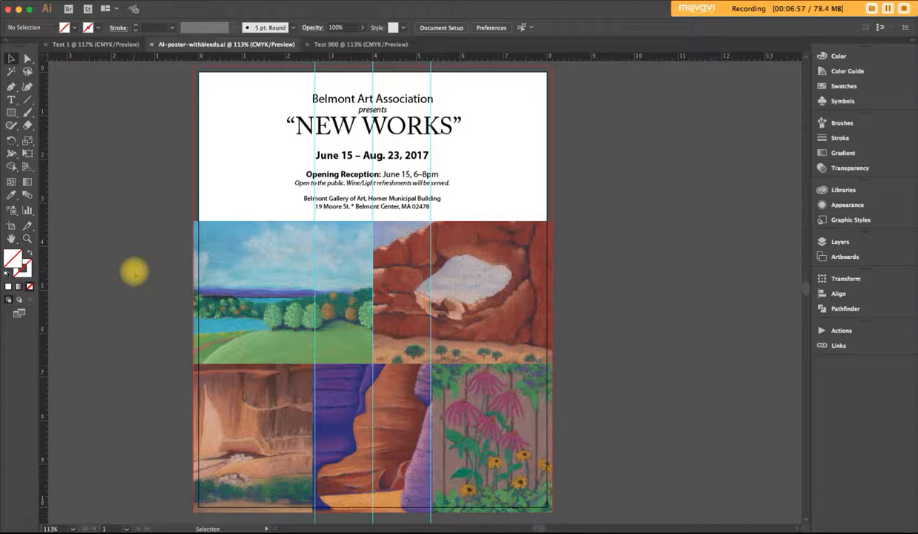
pyautogui.moveTo(188, 229)
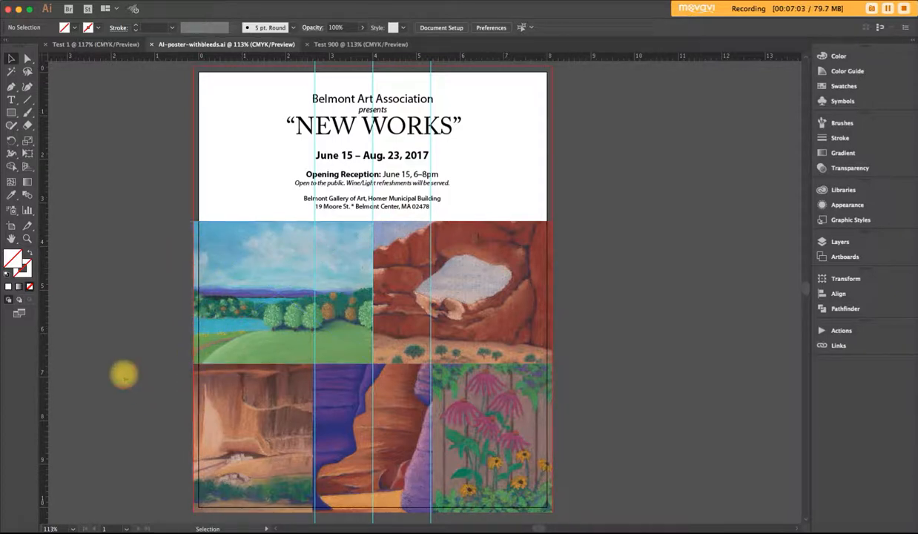
pyautogui.moveTo(120, 382)
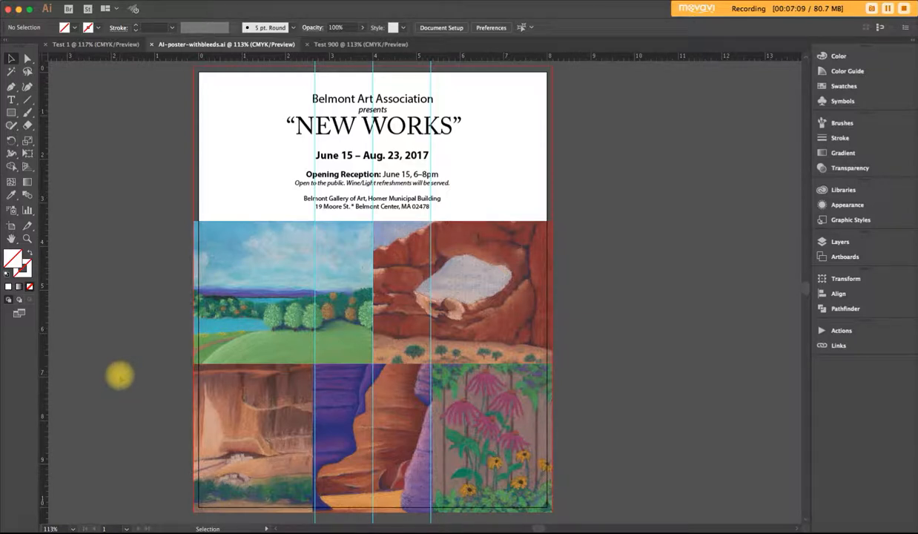
pyautogui.moveTo(690, 253)
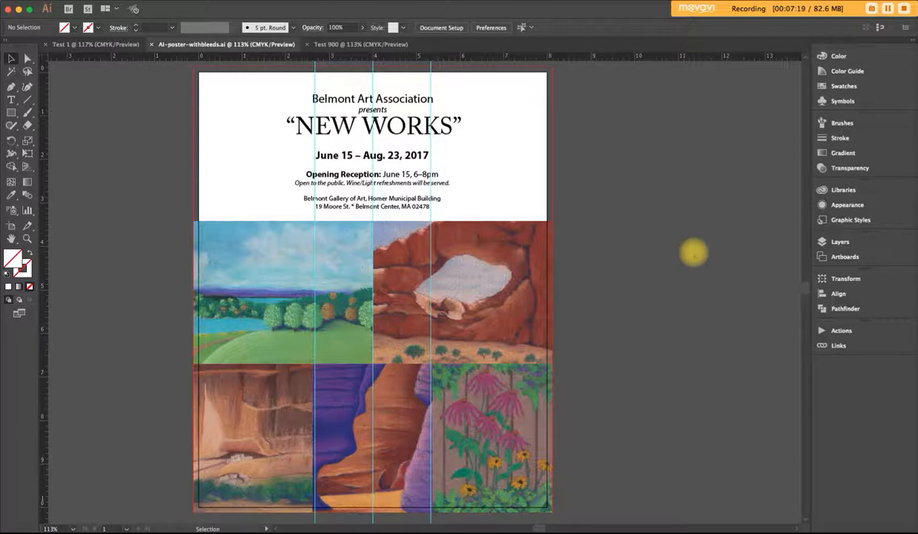
pyautogui.moveTo(694, 252)
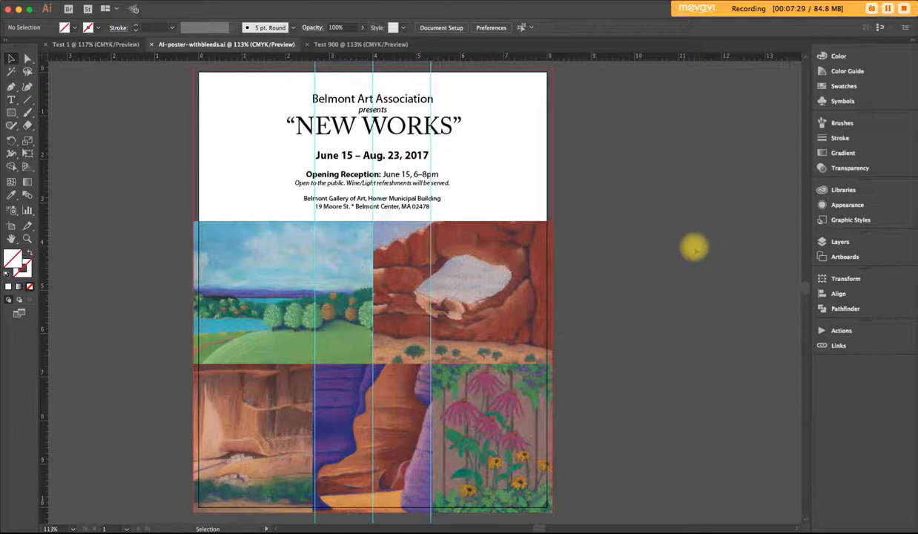
pyautogui.moveTo(727, 110)
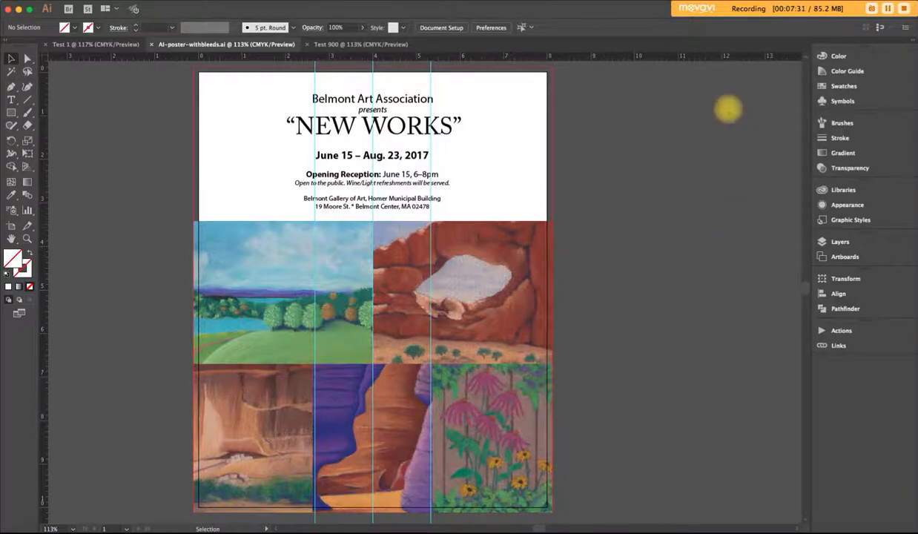